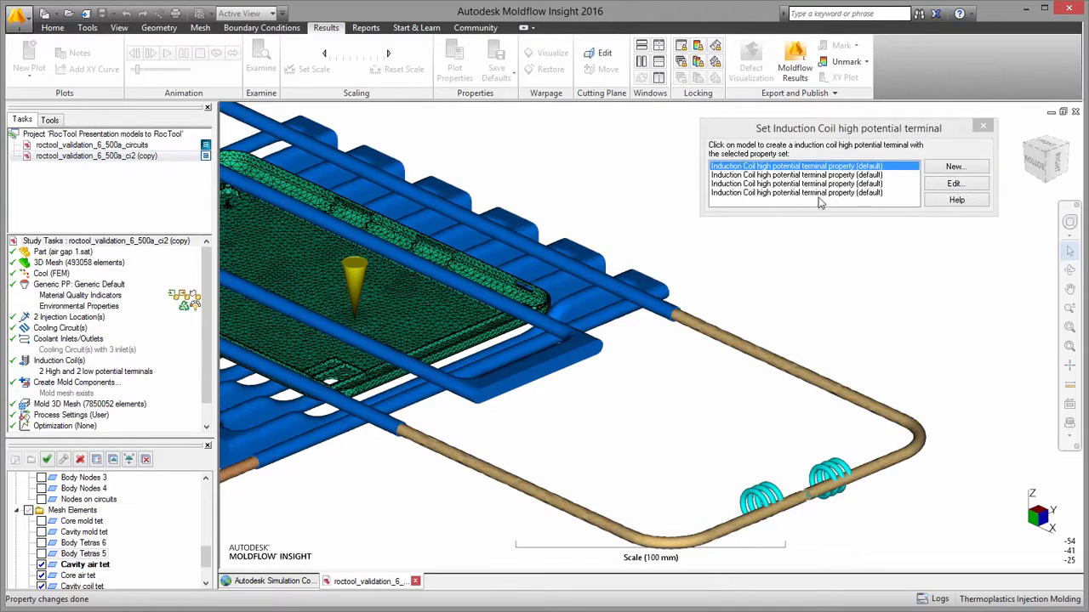
Step: Confirm the induction coil terminal current of 500 A and show the transient mold temperature at 41 s
click(956, 184)
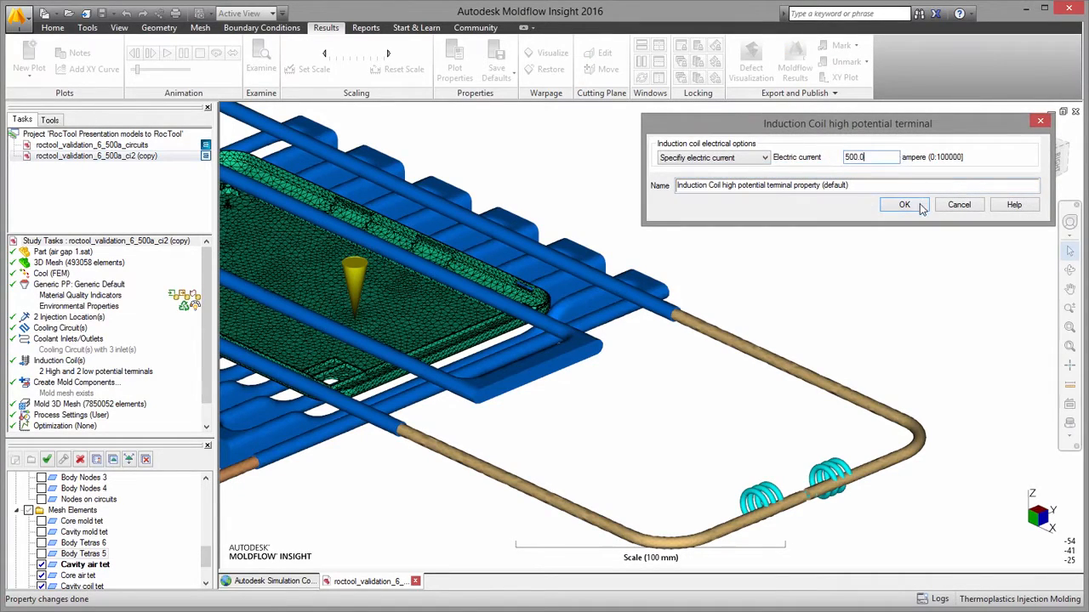
click(905, 205)
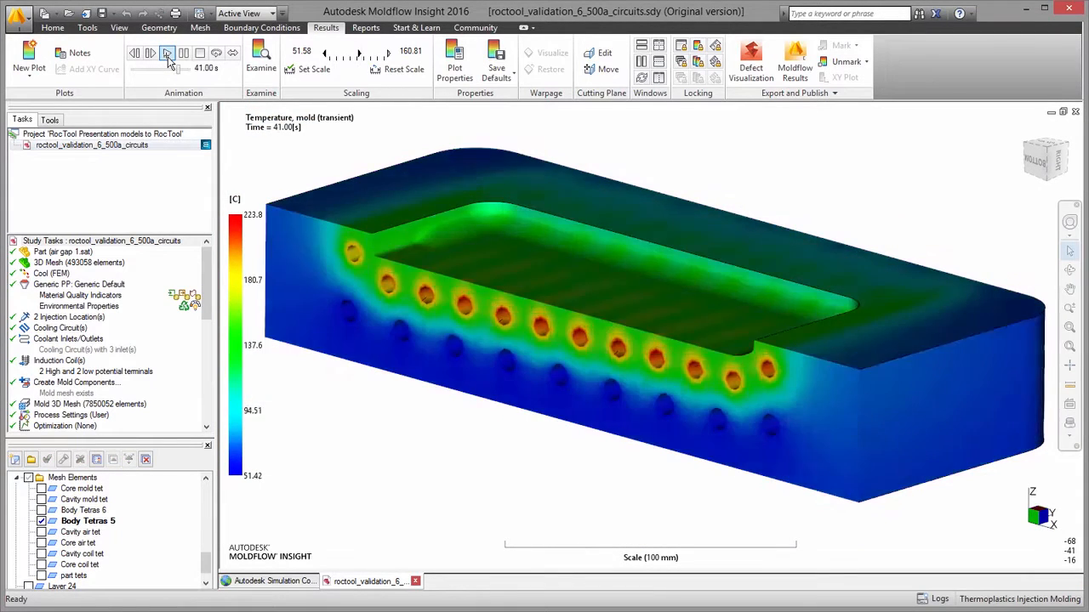
Step: Probe mold temperatures at several points around the heated cavity on the transparent 43 s plot
click(167, 53)
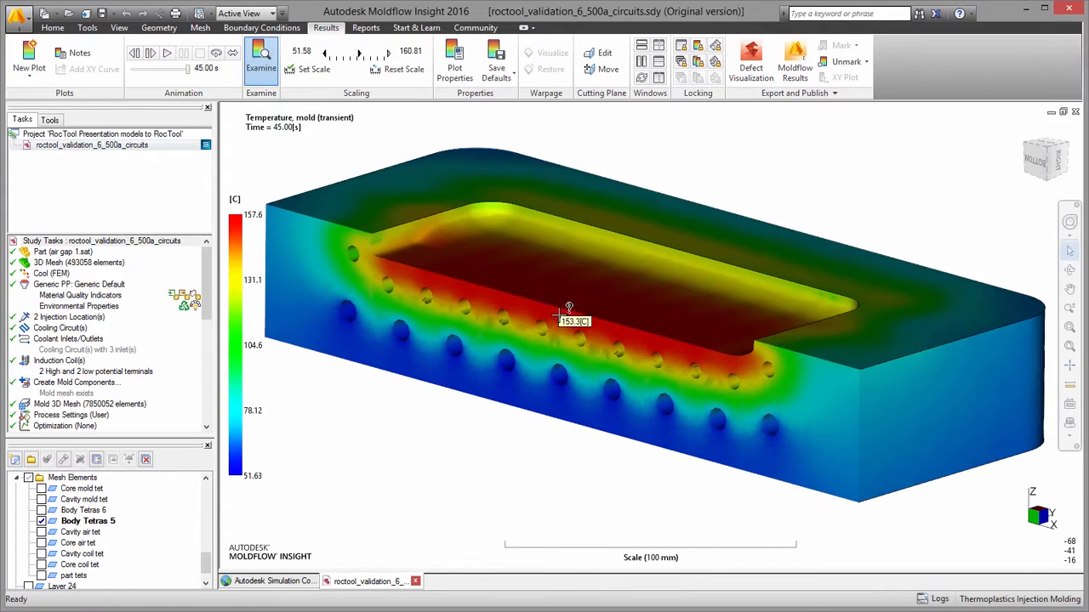
click(541, 381)
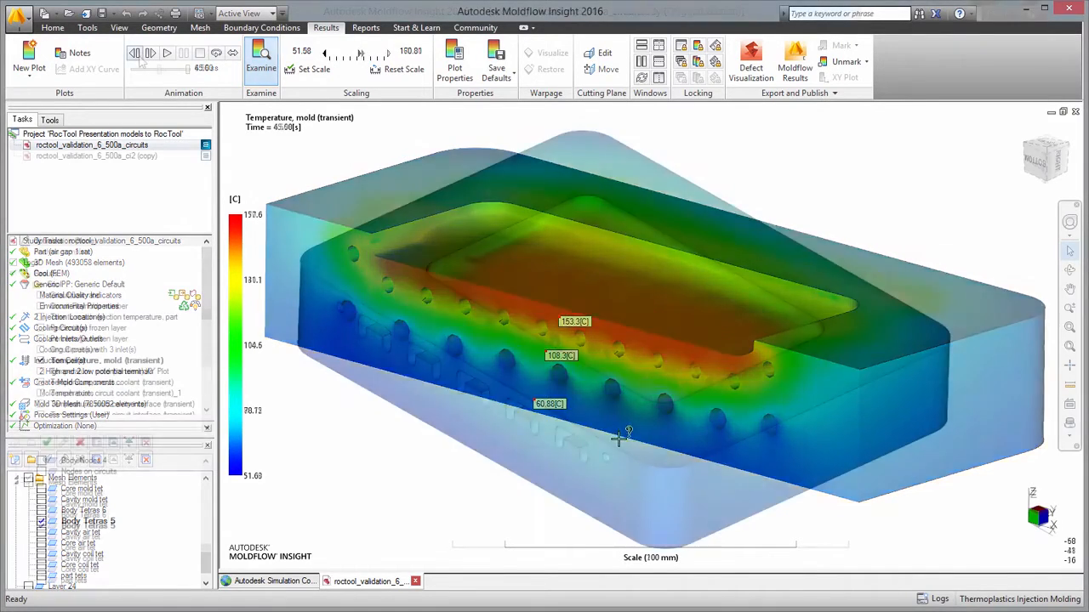
click(133, 53)
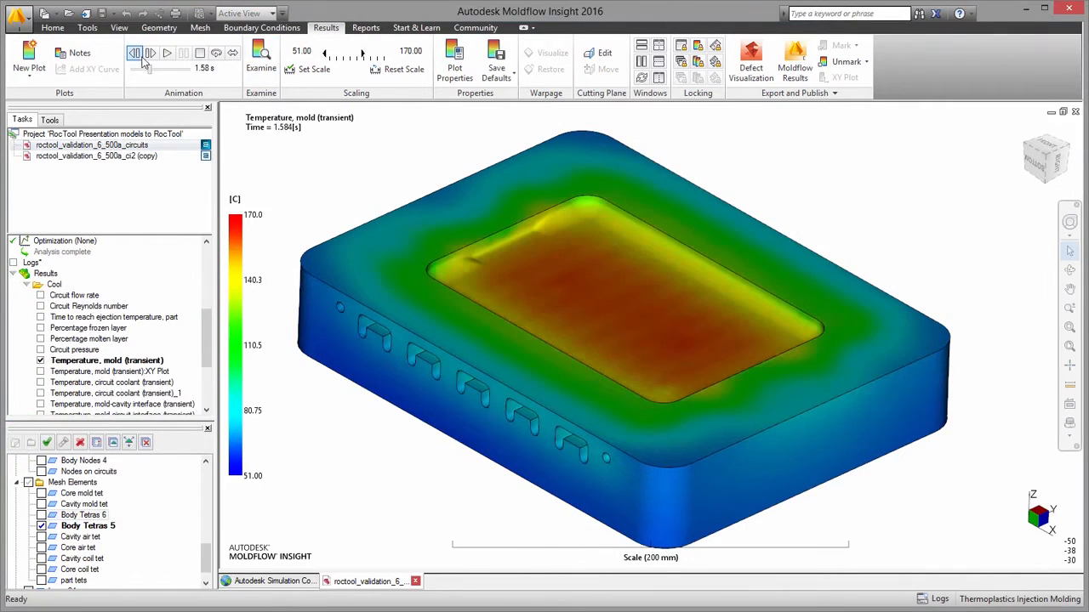
click(262, 59)
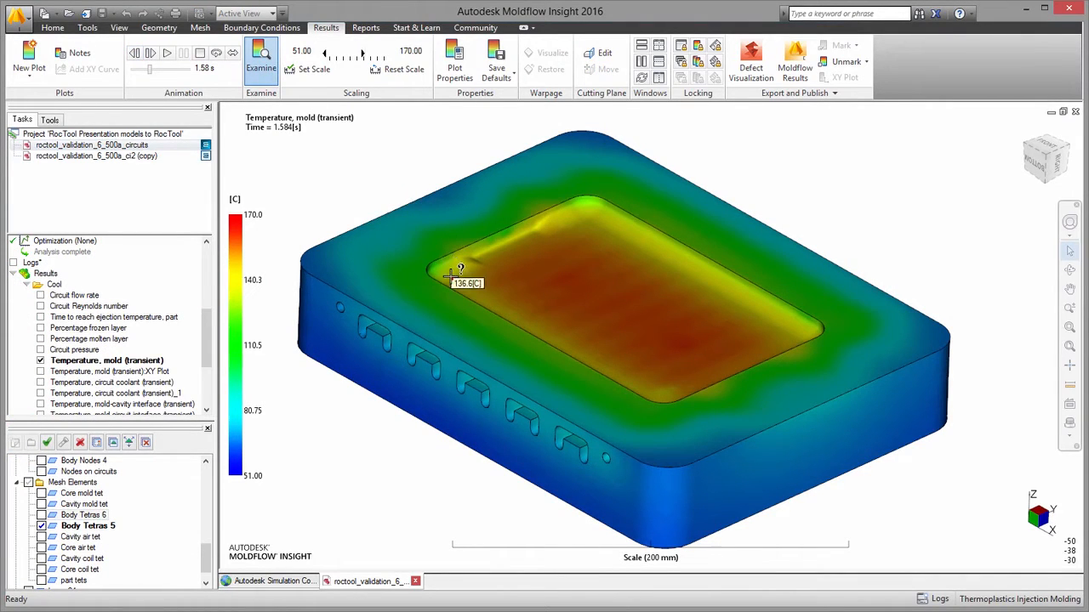
click(595, 221)
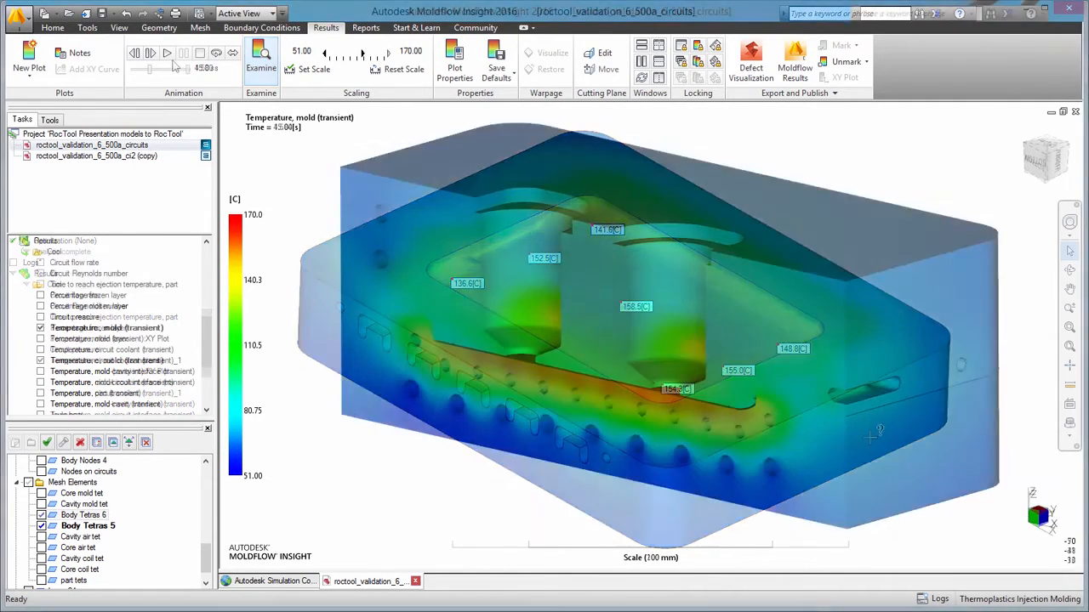
Step: Scrub the sectioned mold temperature animation through 18.29 s, then show the part temperature at 2.285 s
click(168, 53)
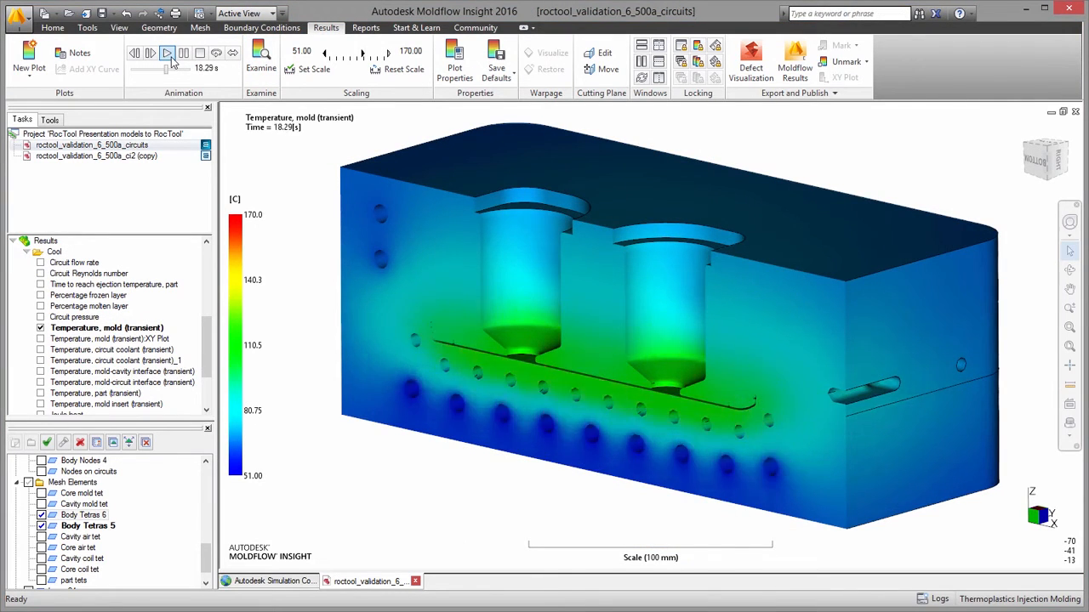
click(166, 53)
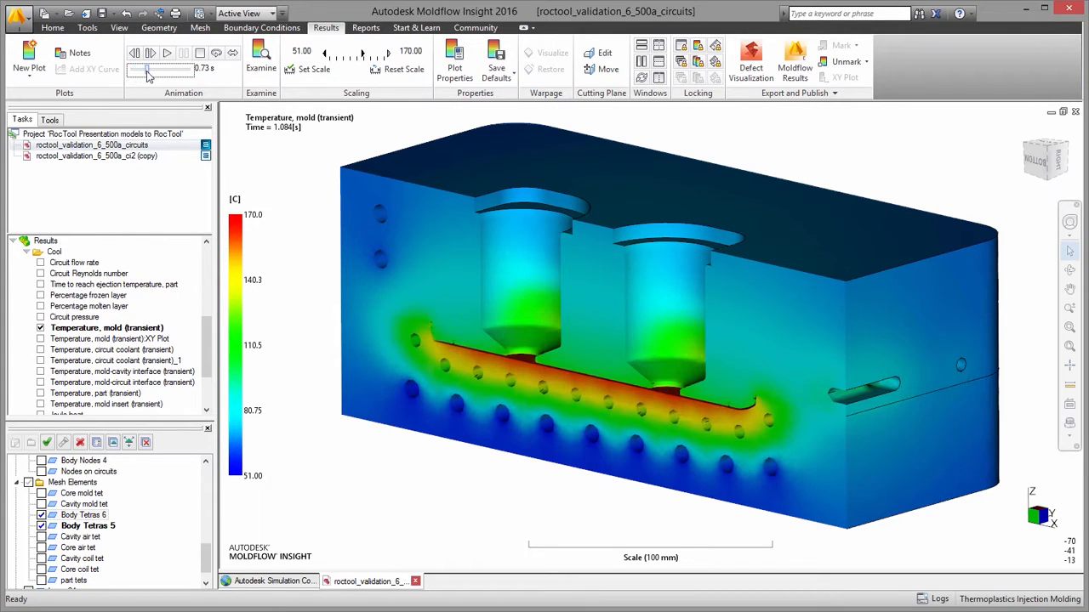
drag(145, 72, 178, 71)
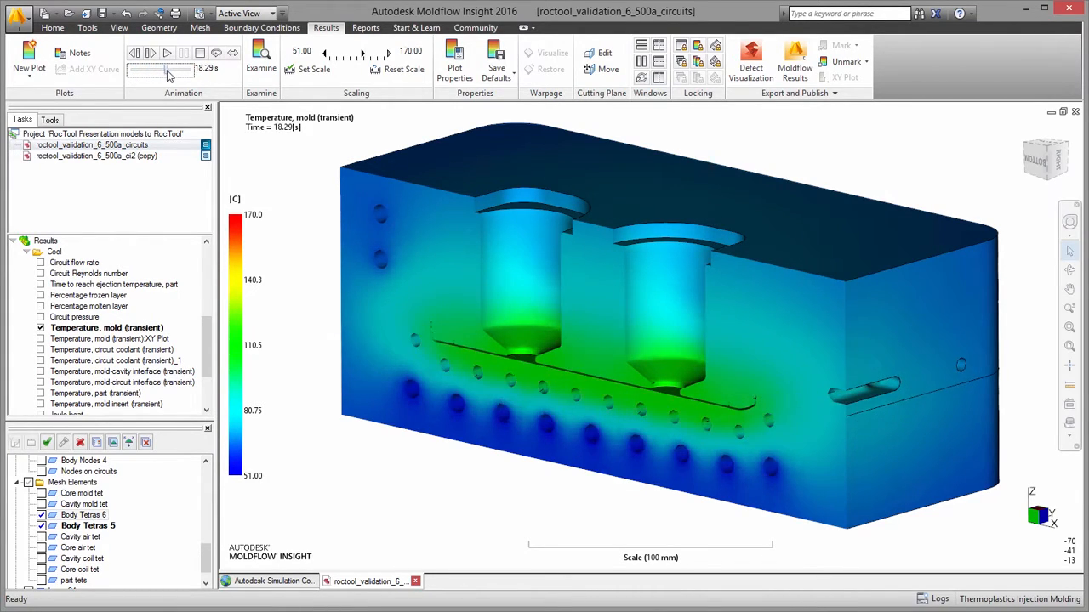
drag(167, 71, 183, 72)
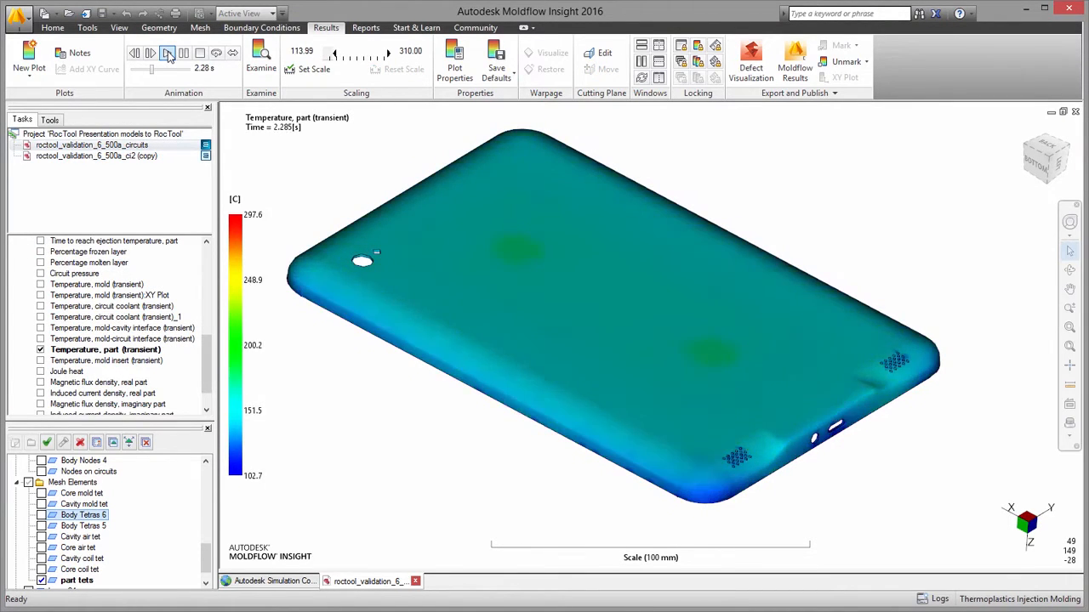
Step: Play the CFPW study's fill time result, then show the circuits study's mold temperature at 37.75 s
click(167, 53)
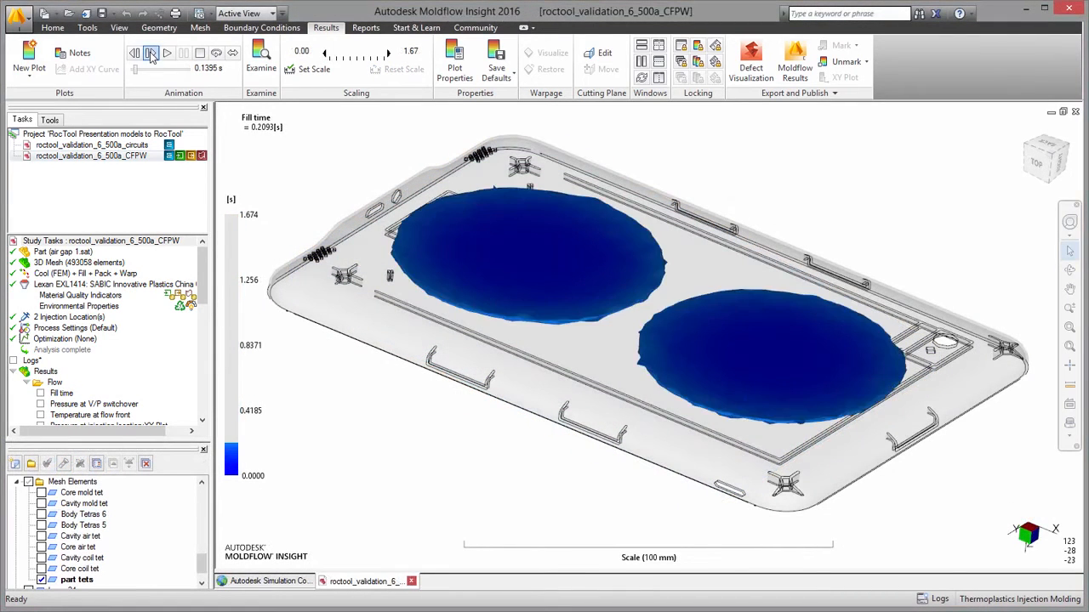
click(150, 53)
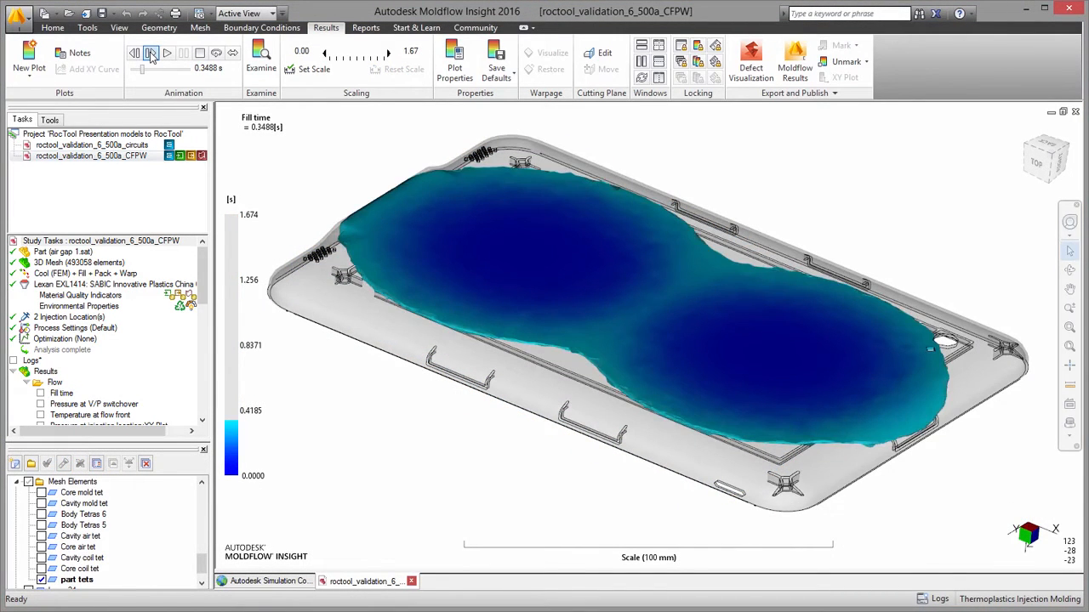
click(150, 53)
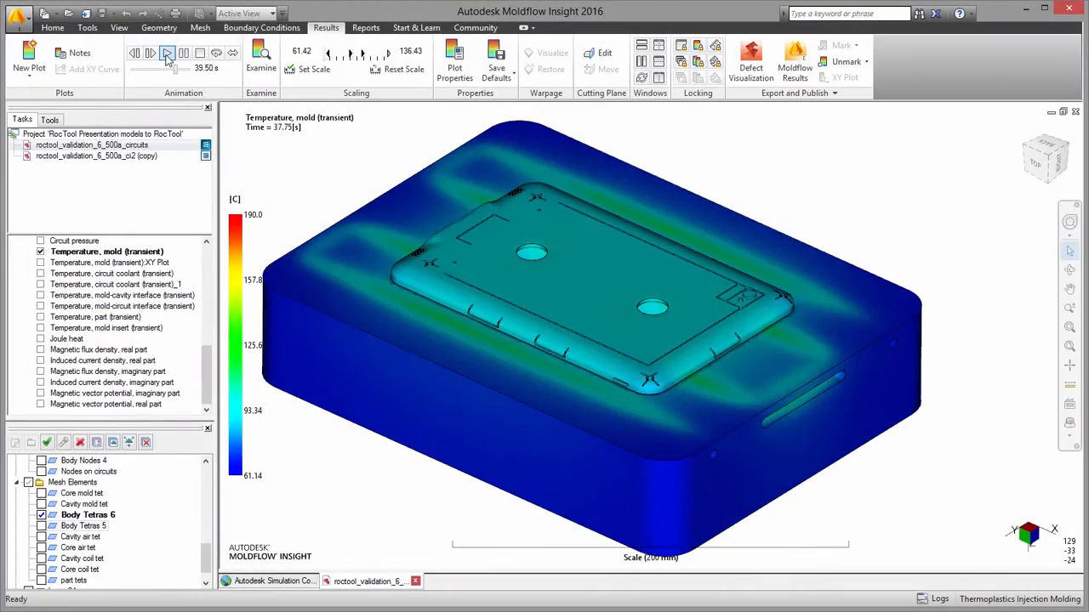
Step: Step the mold temperature animation through 41 s and 45 s, ending at 43 s with hot bands
click(167, 53)
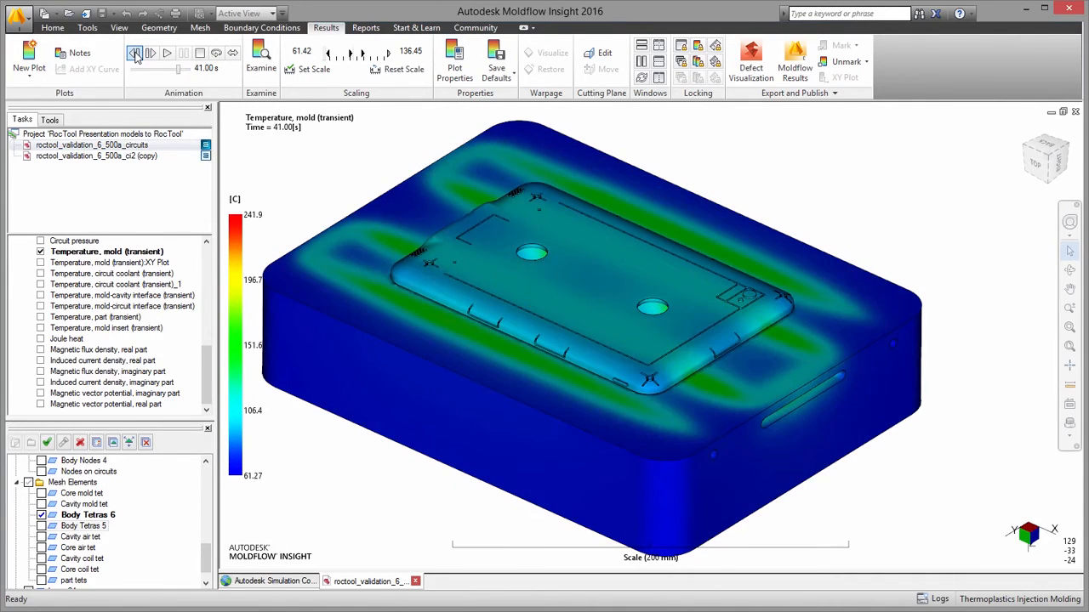
click(150, 53)
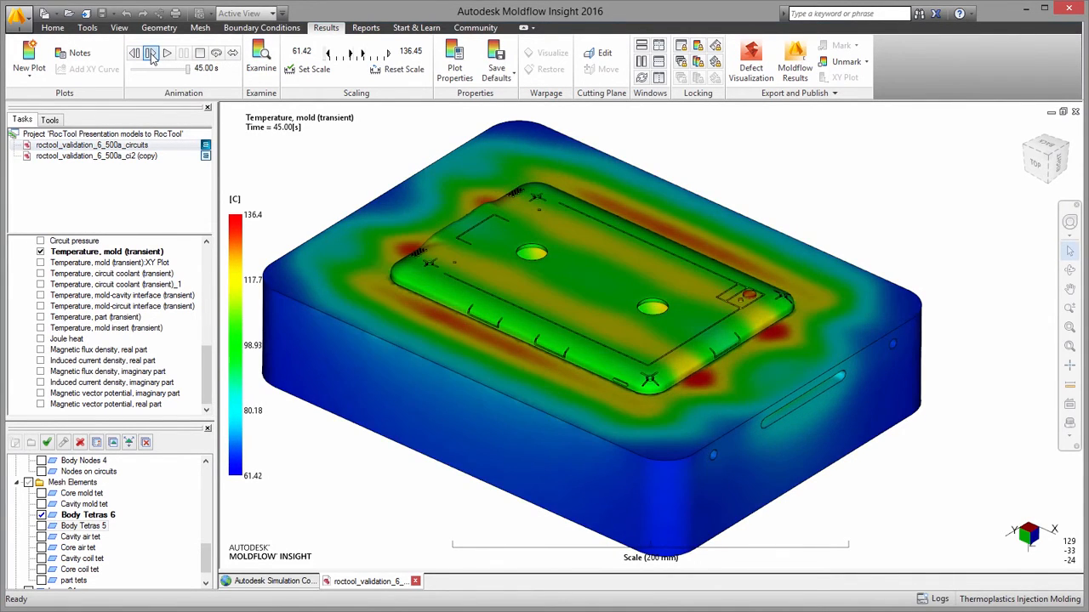
click(132, 53)
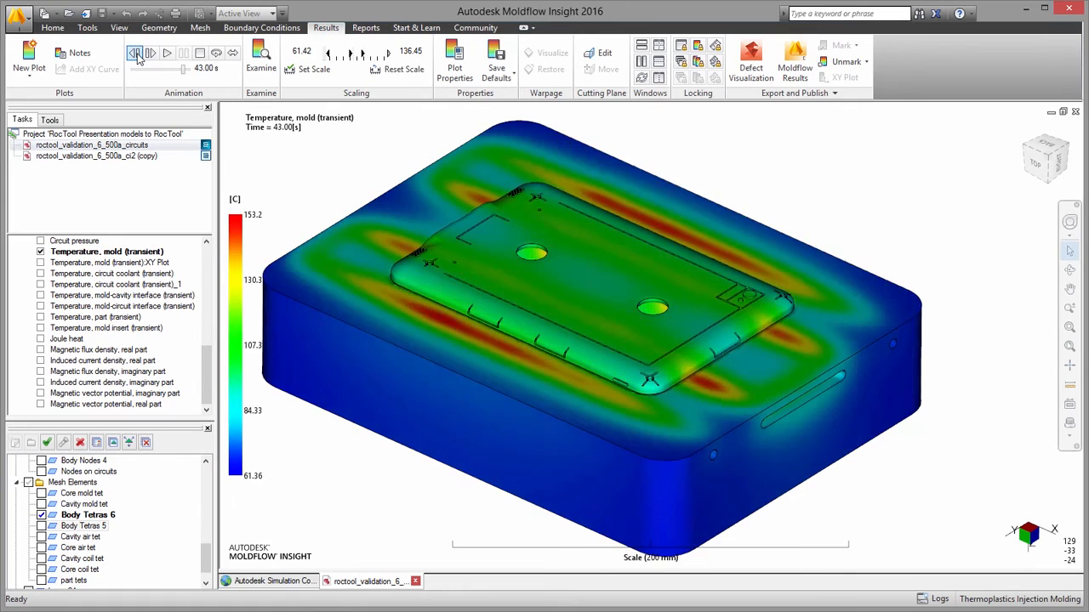